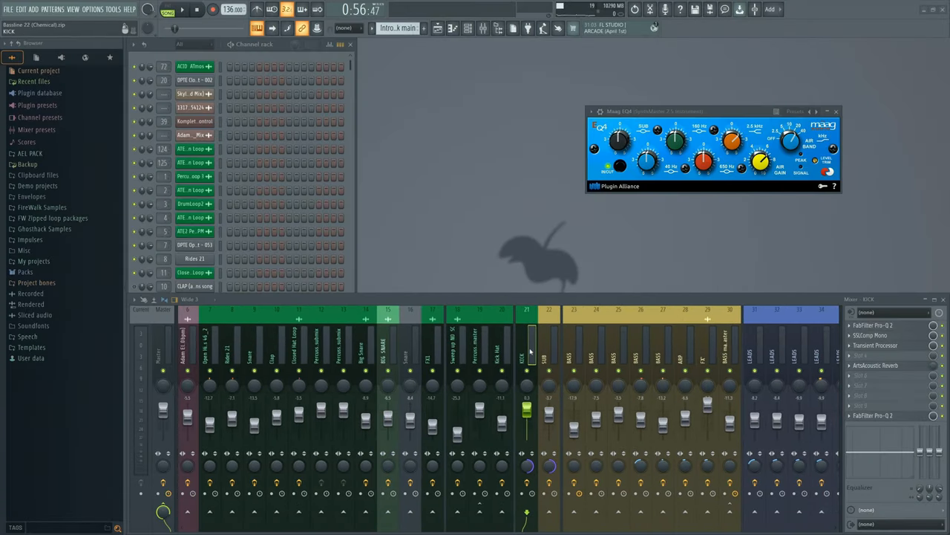
- Preview the FPC 1 Kick sample from the Drums > Kicks browser folder
click(872, 325)
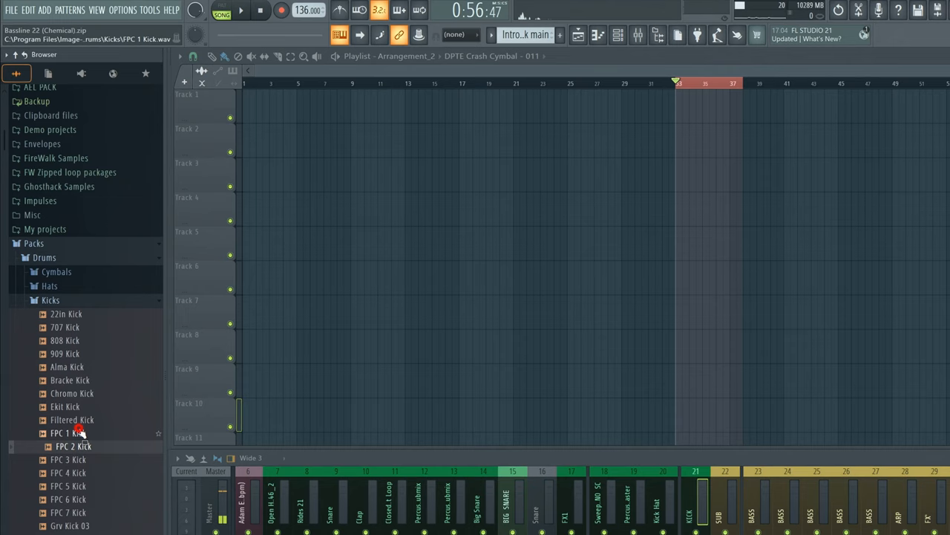
- Place a kick sample at the start of Track 1, then audition other kicks and a hat
drag(67, 433, 249, 119)
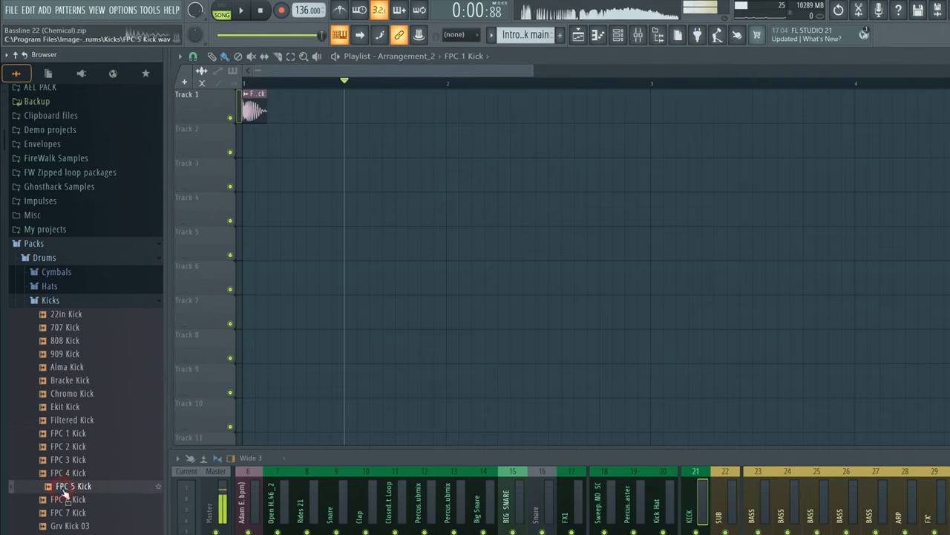
click(73, 485)
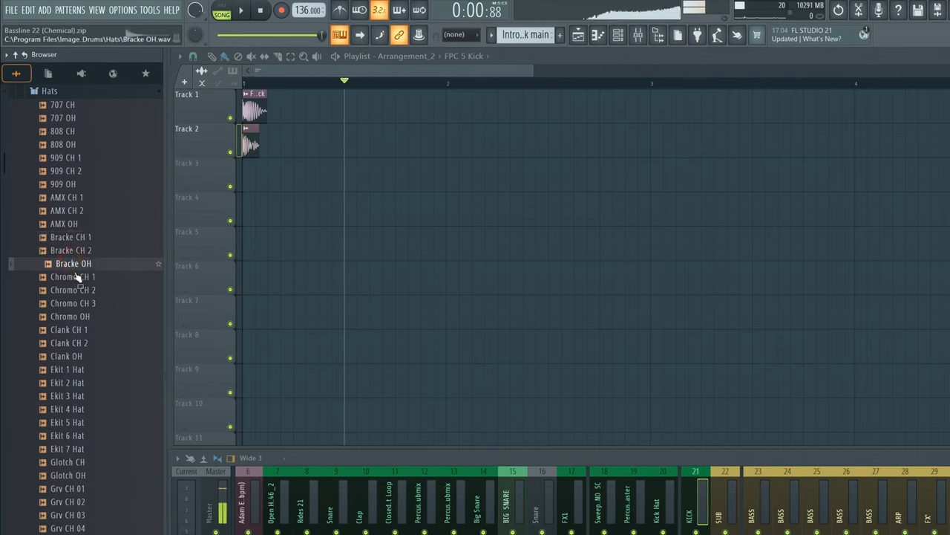
click(73, 289)
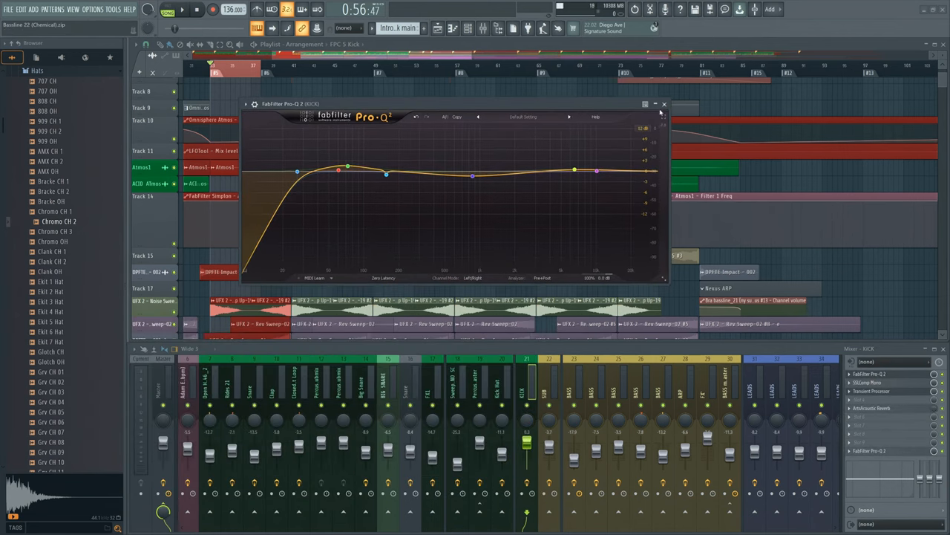
- Close the FabFilter Pro-Q 2 window on the KICK track
click(664, 103)
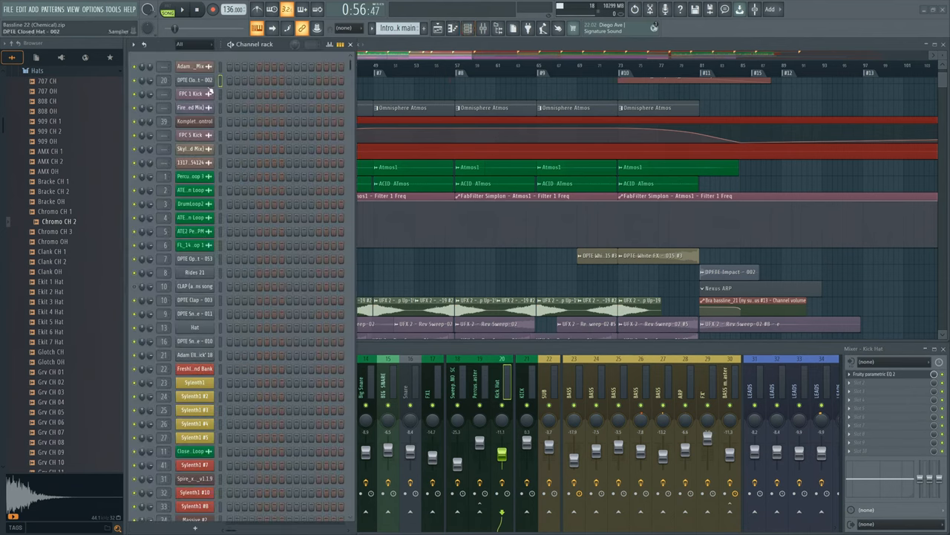
- Swap the hat channel's sample through Ekit and Glotch CH hats toward a Grv CH hat
click(59, 231)
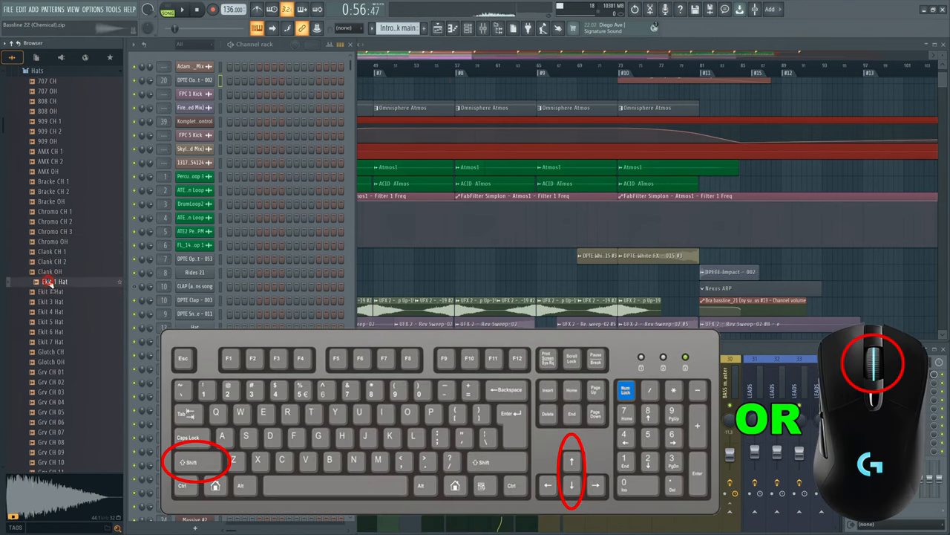
click(52, 282)
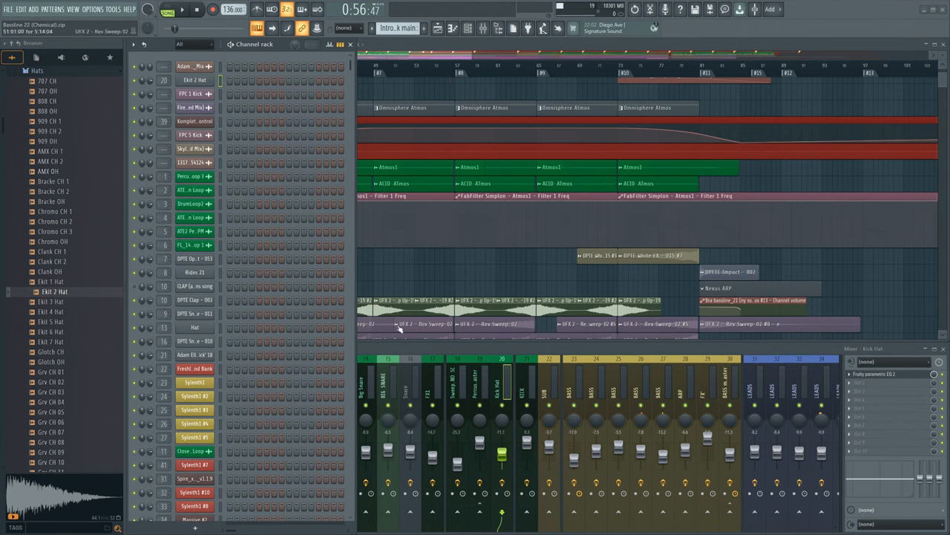
mouse_move(406, 347)
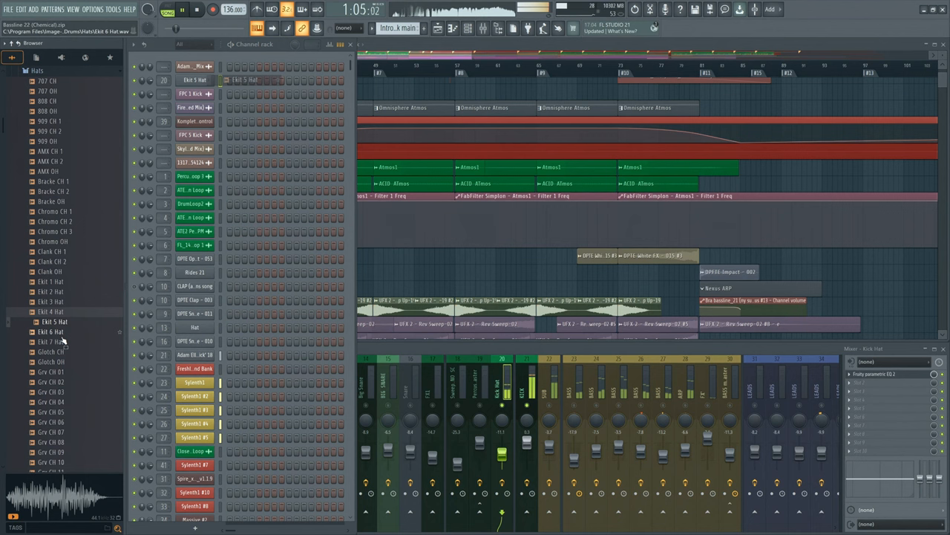
click(52, 341)
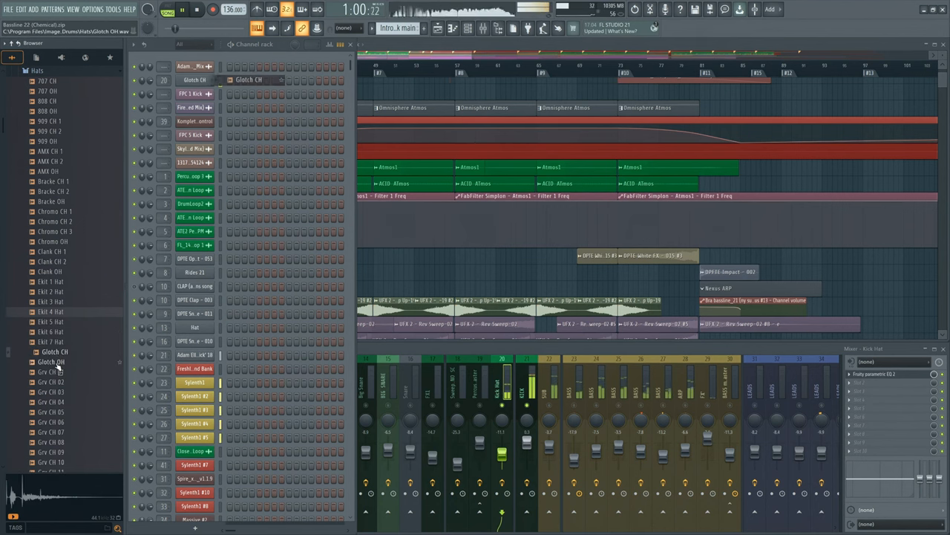
click(54, 372)
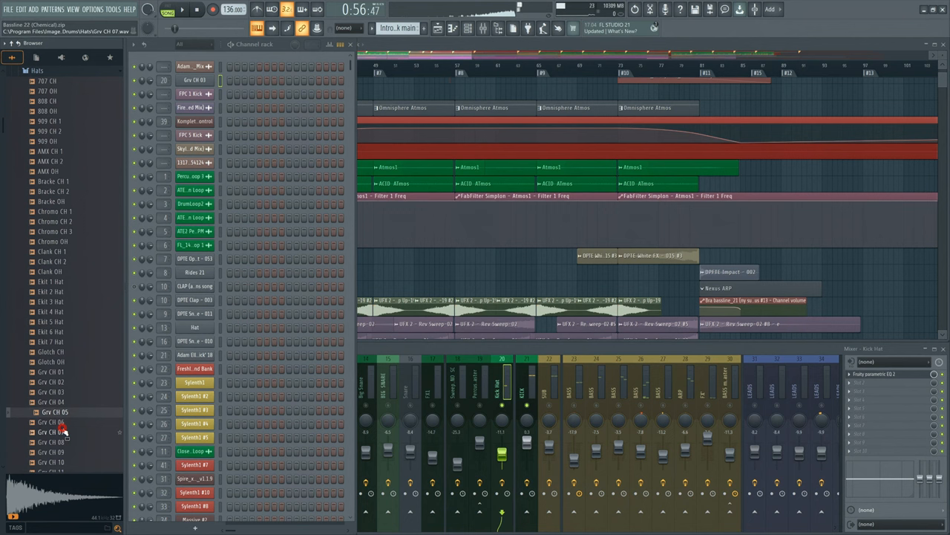
scroll(down, 3)
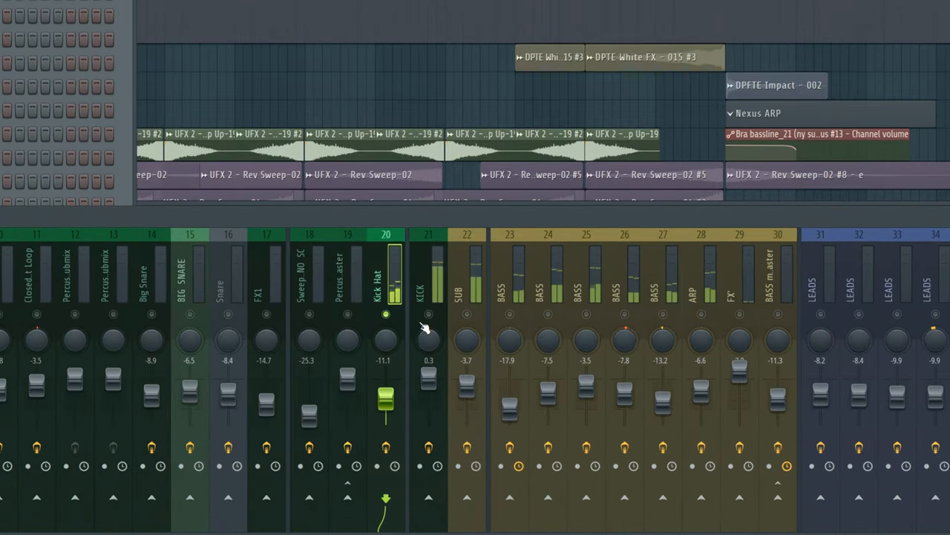
- Adjust the Kick Hat insert fader by ear, settling around -8 dB
drag(385, 405, 386, 375)
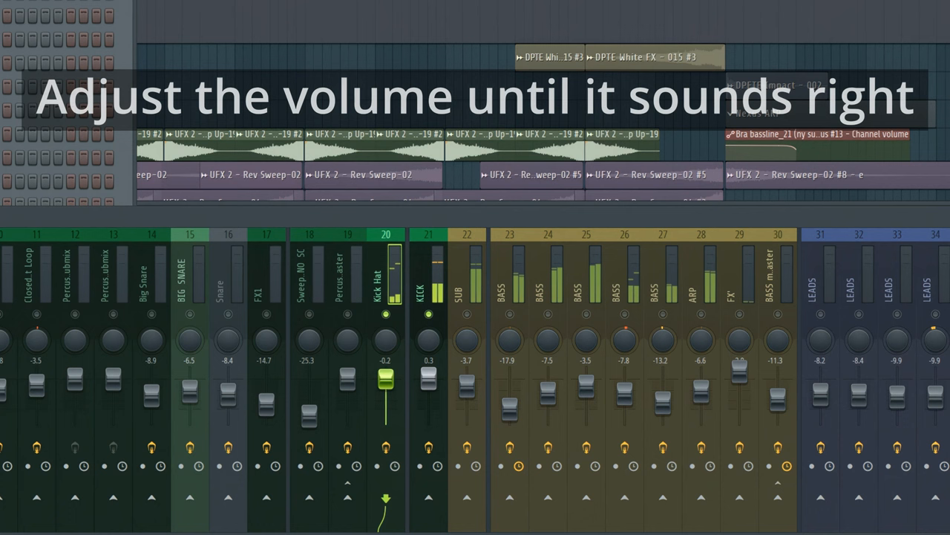
drag(385, 379, 385, 397)
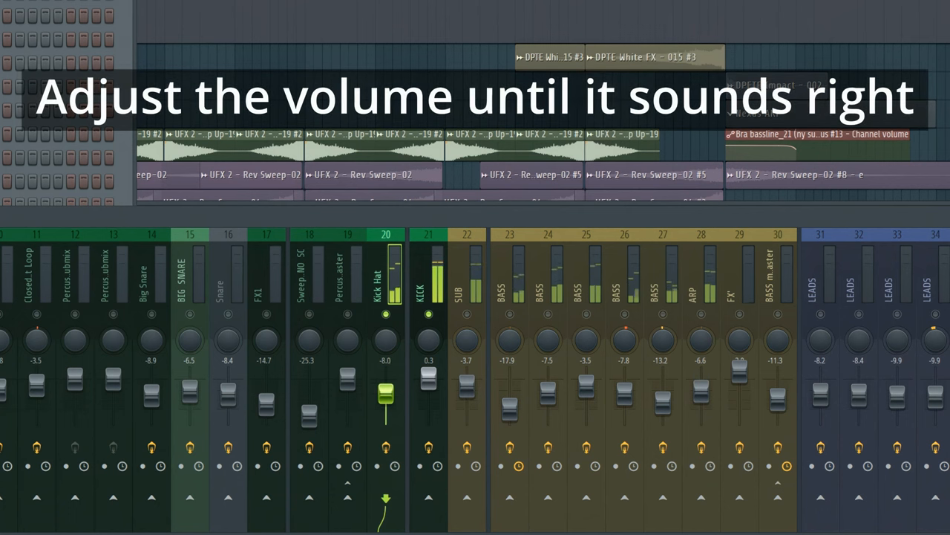
click(386, 314)
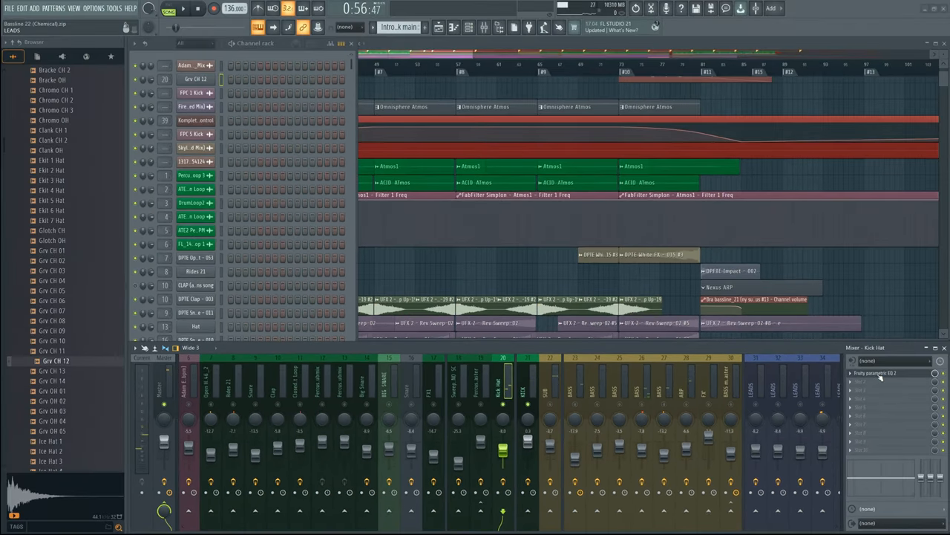
- Drag the Kick Hat Fruity Parametric EQ 2 low-cut band up to about 2 kHz
click(880, 372)
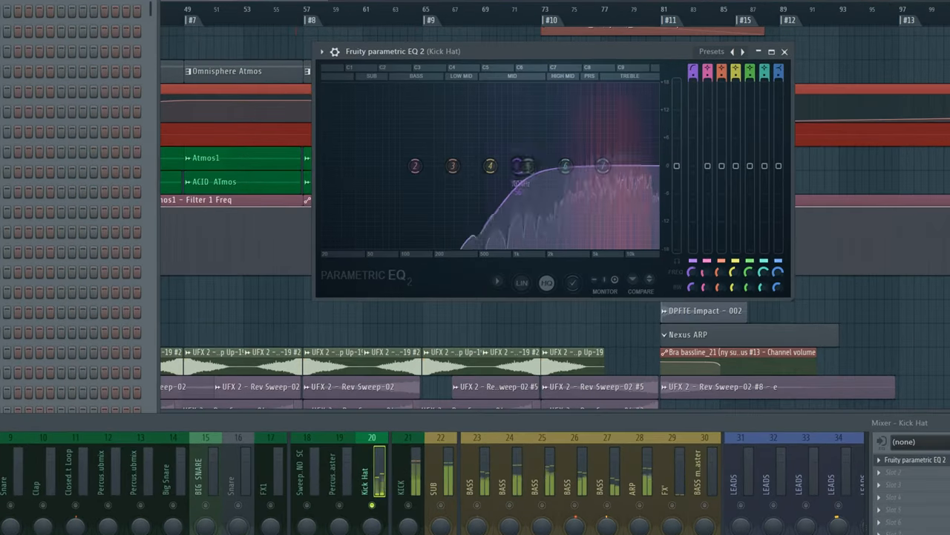
drag(527, 165, 537, 172)
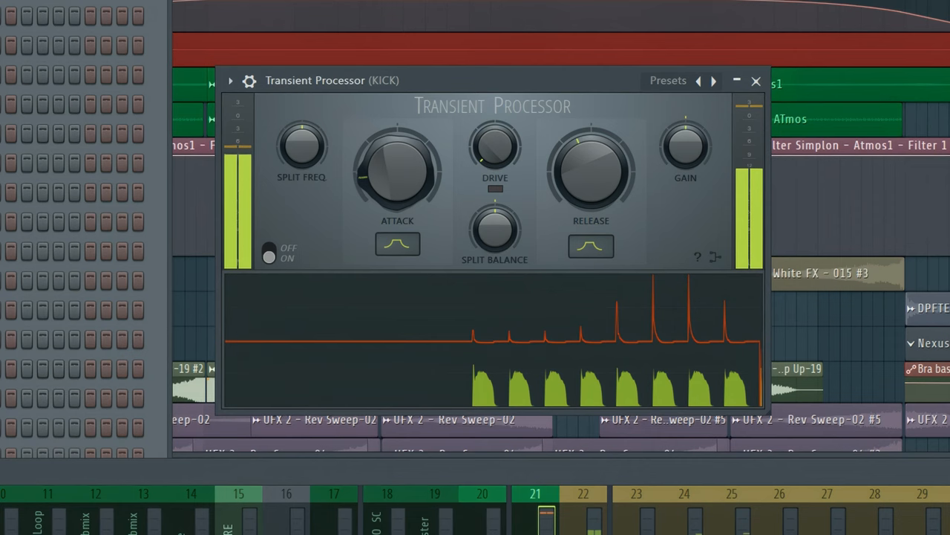
- Turn up the Attack knob on the KICK track's Transient Processor
drag(398, 174, 386, 148)
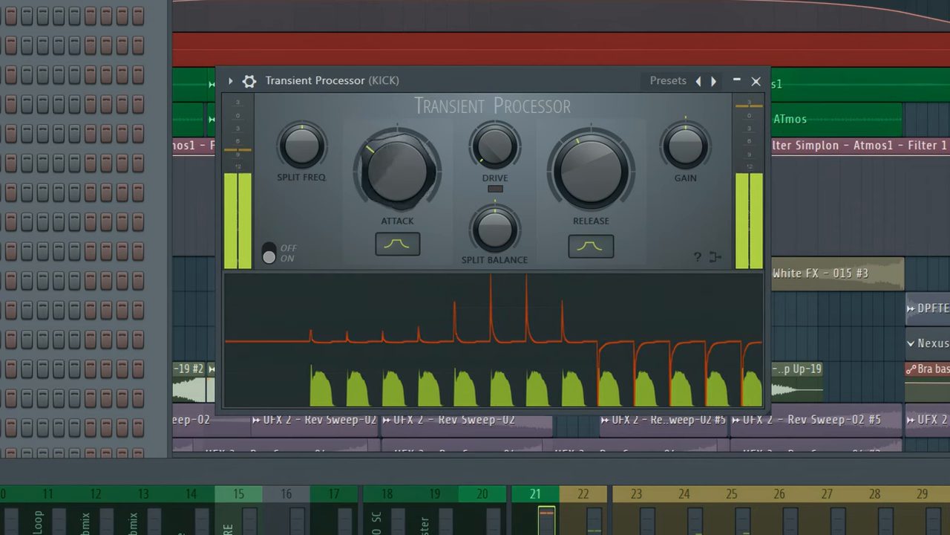